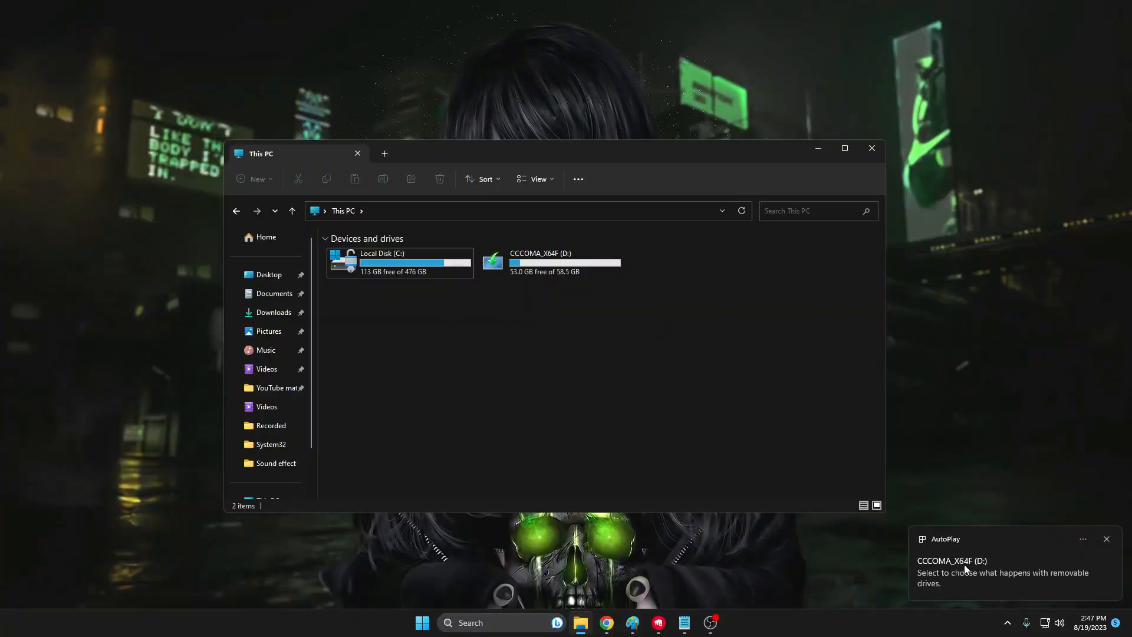
# Select and open CCCOMA_X64F (D:) to list boot, efi, sources and setup
pyautogui.click(549, 262)
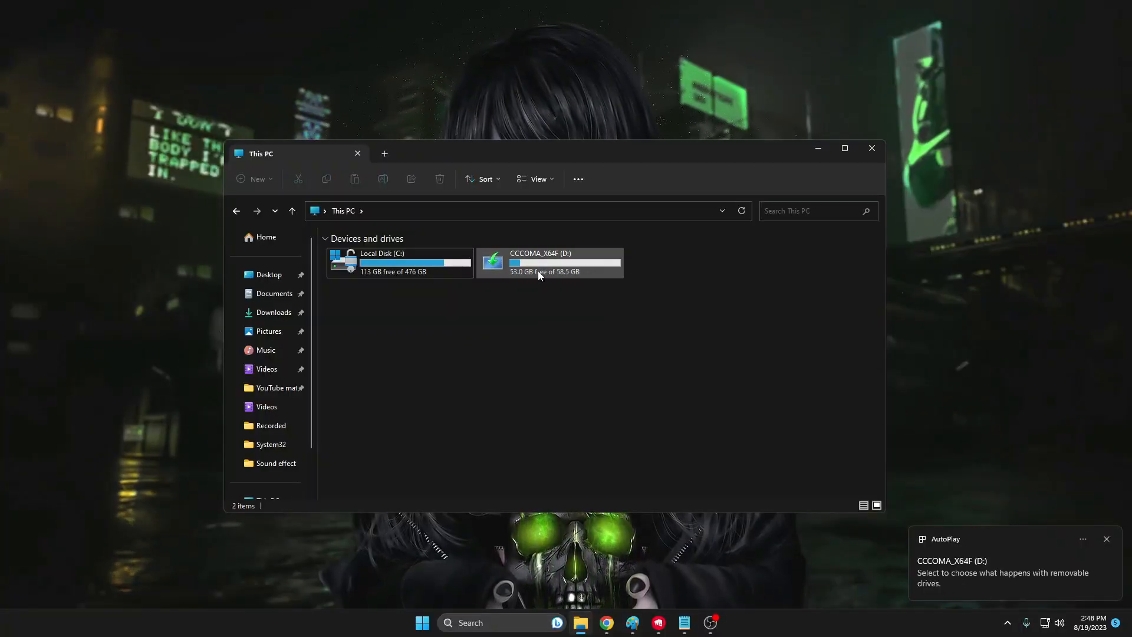
pyautogui.moveTo(527, 263)
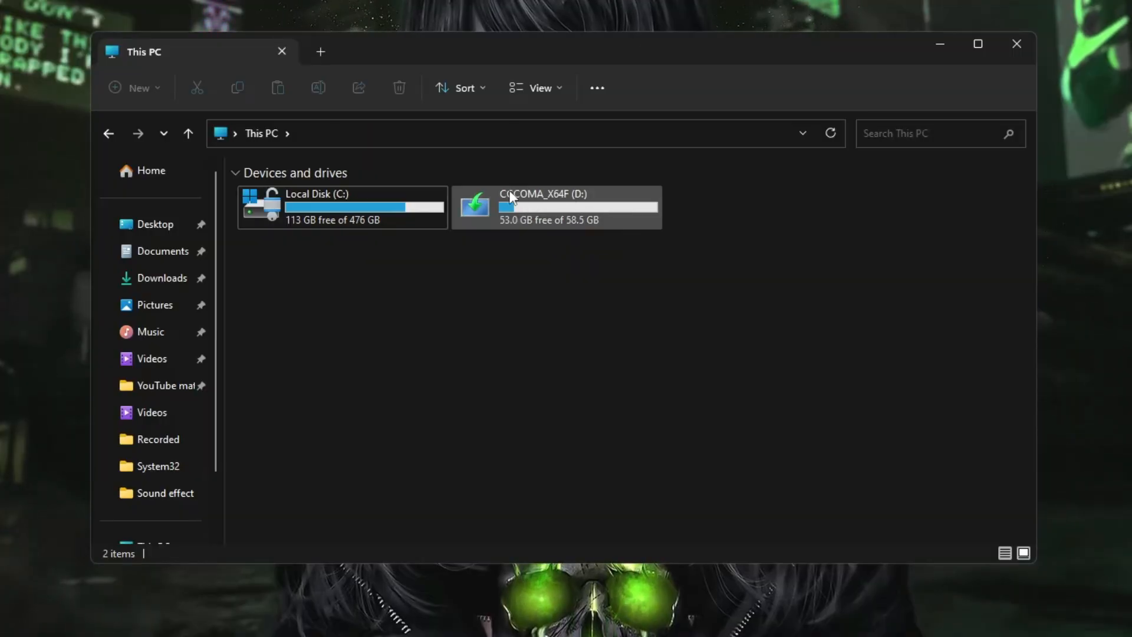
pyautogui.moveTo(556, 208)
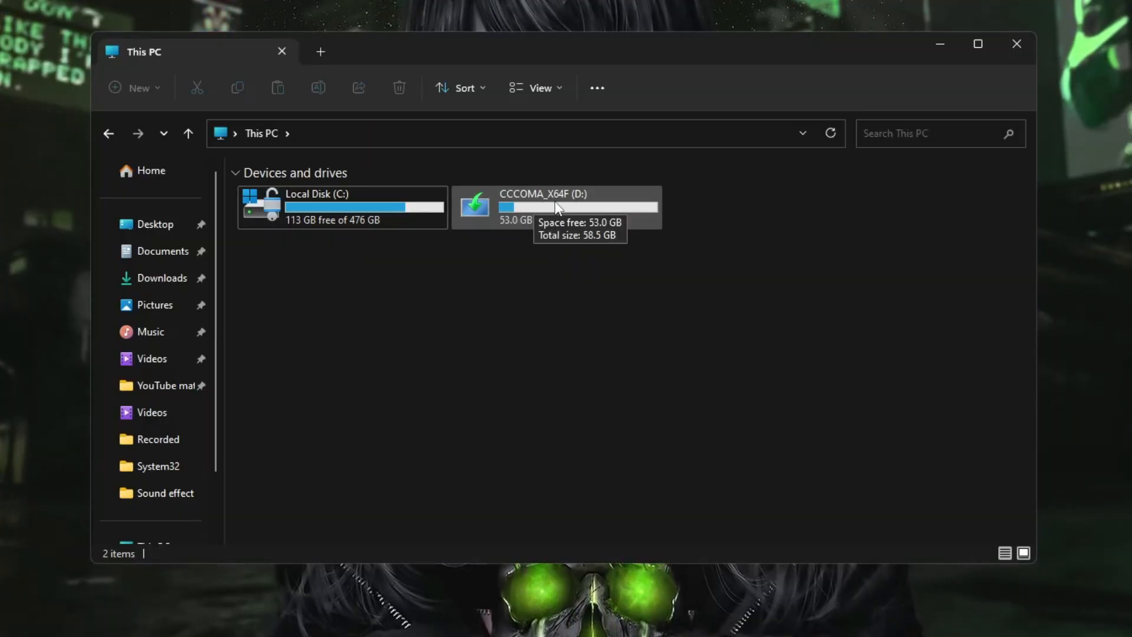
pyautogui.moveTo(538, 205)
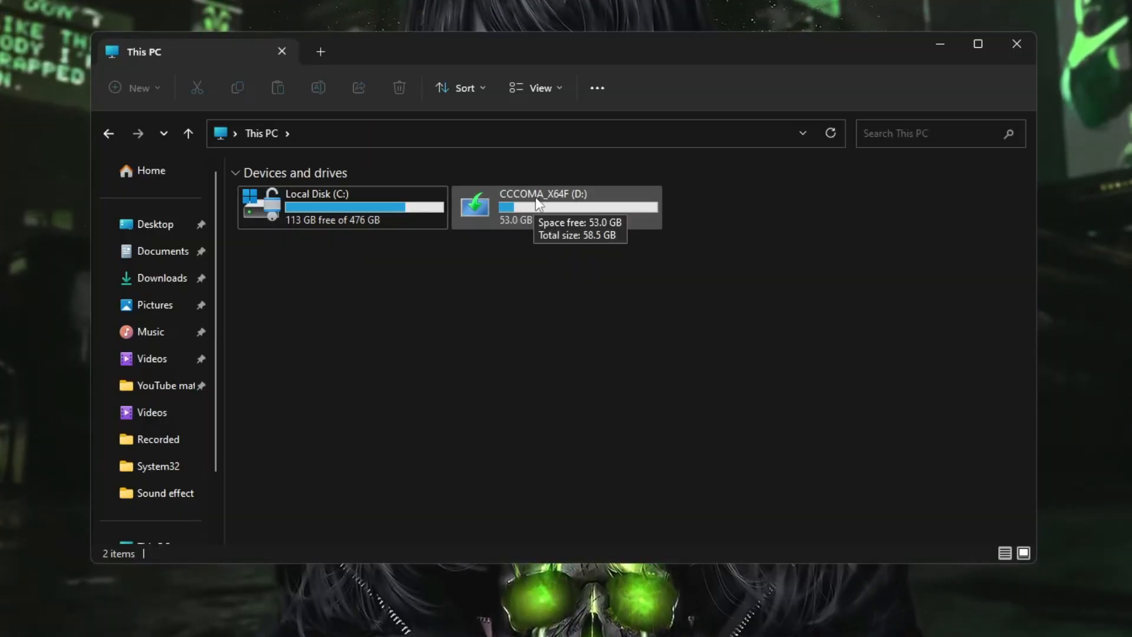
pyautogui.doubleClick(556, 205)
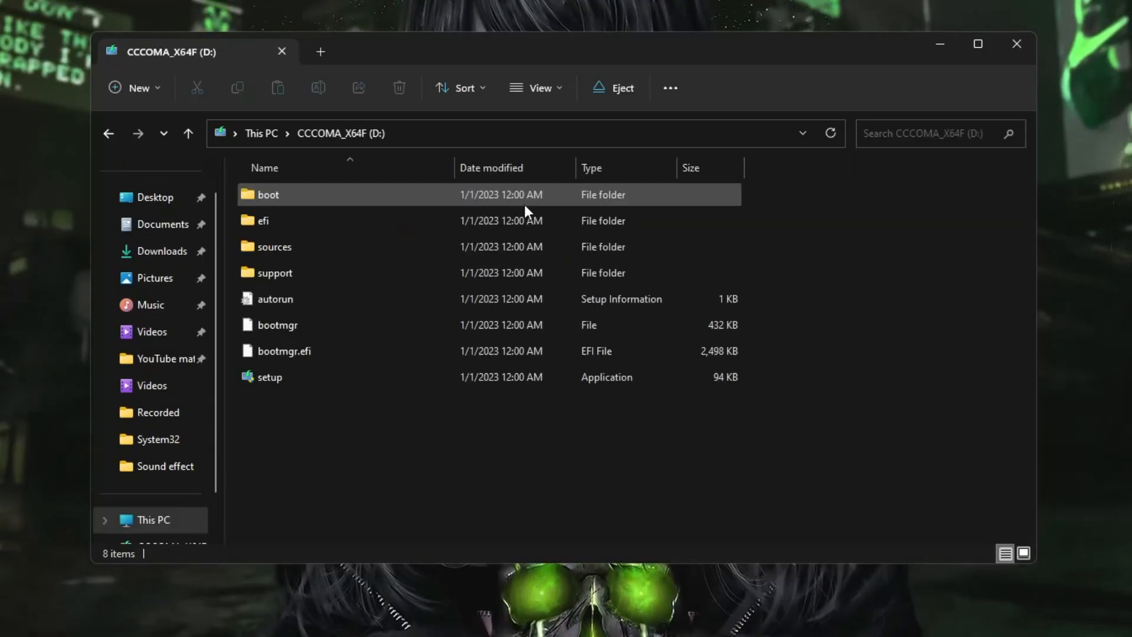